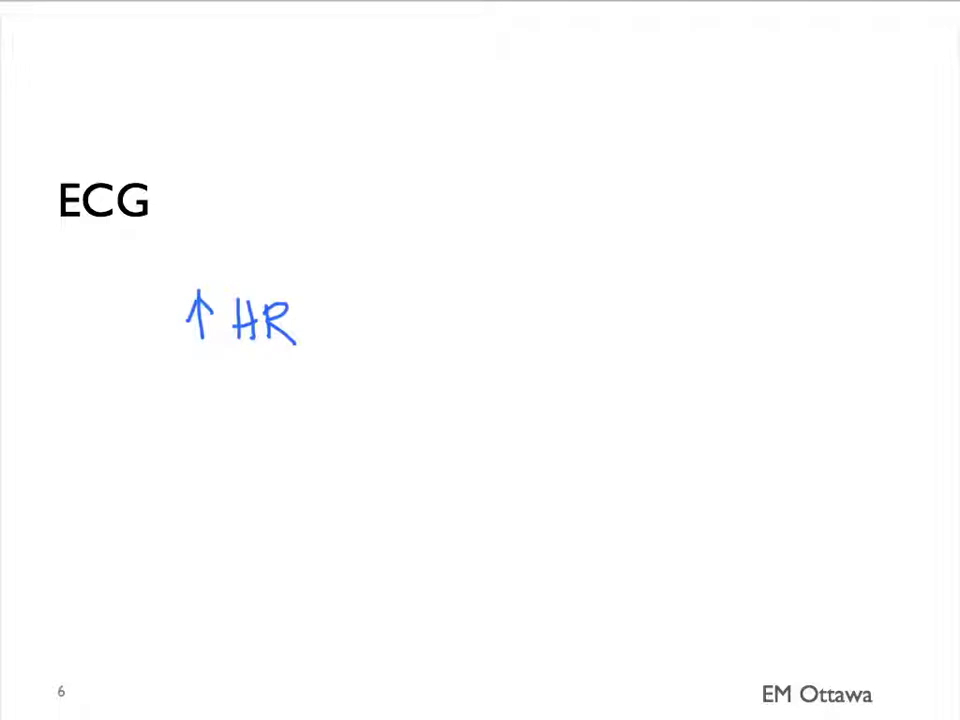
key("right")
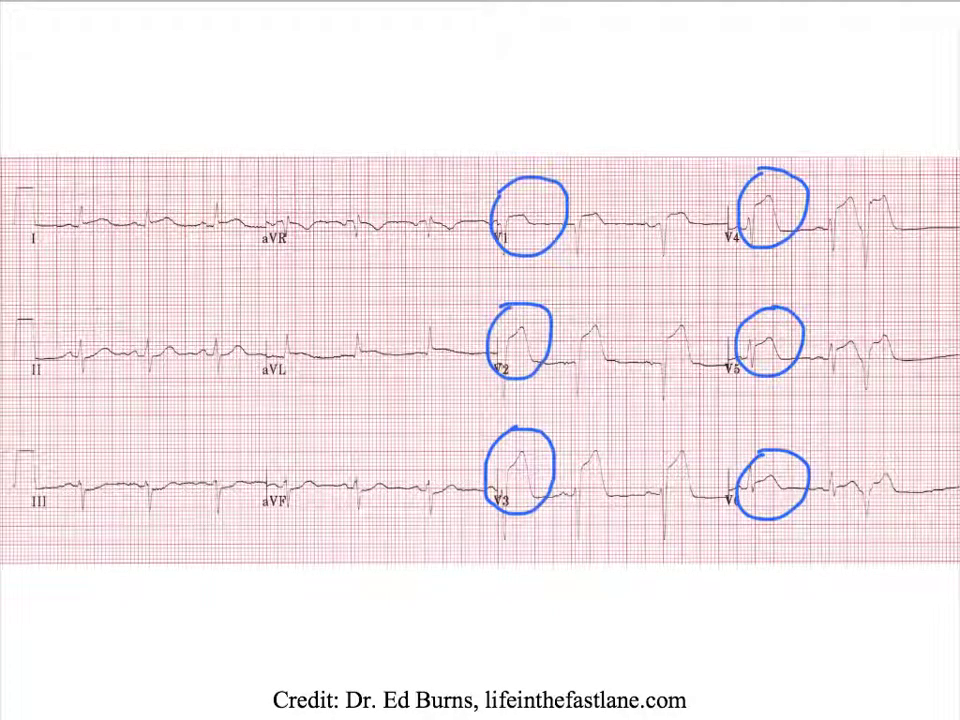